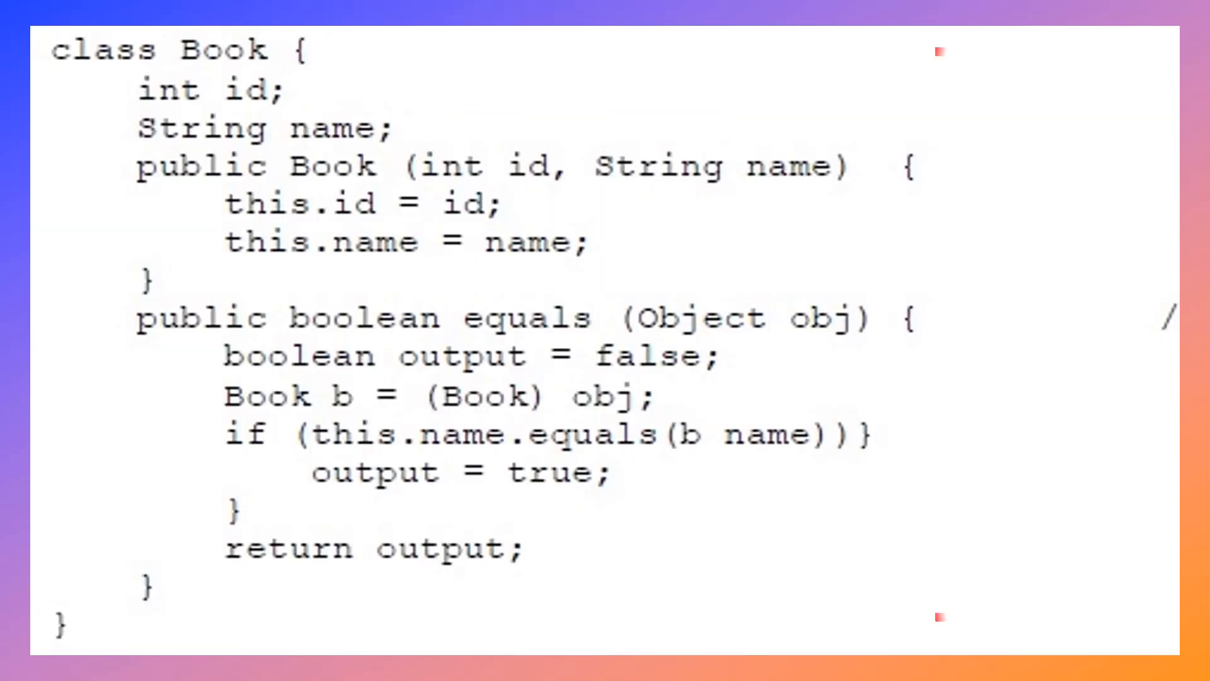
- Draw a red bracket down the right of the Book class code, from the class line to equals
left_click_drag(957, 50, 965, 613)
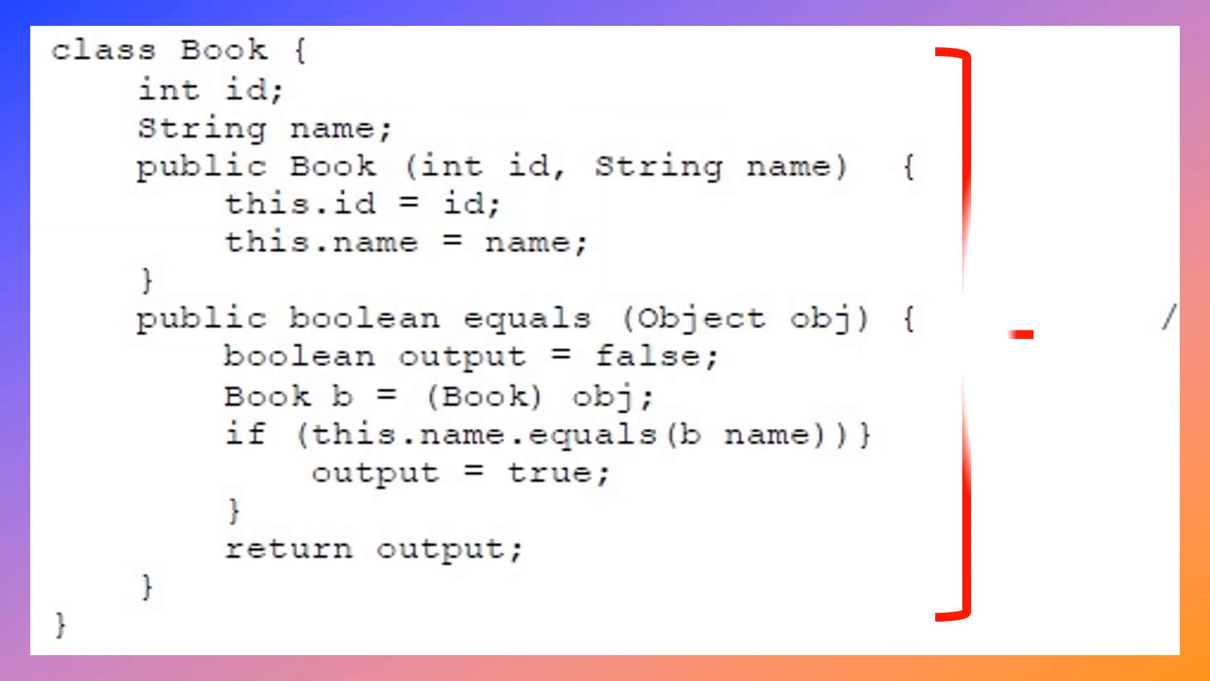